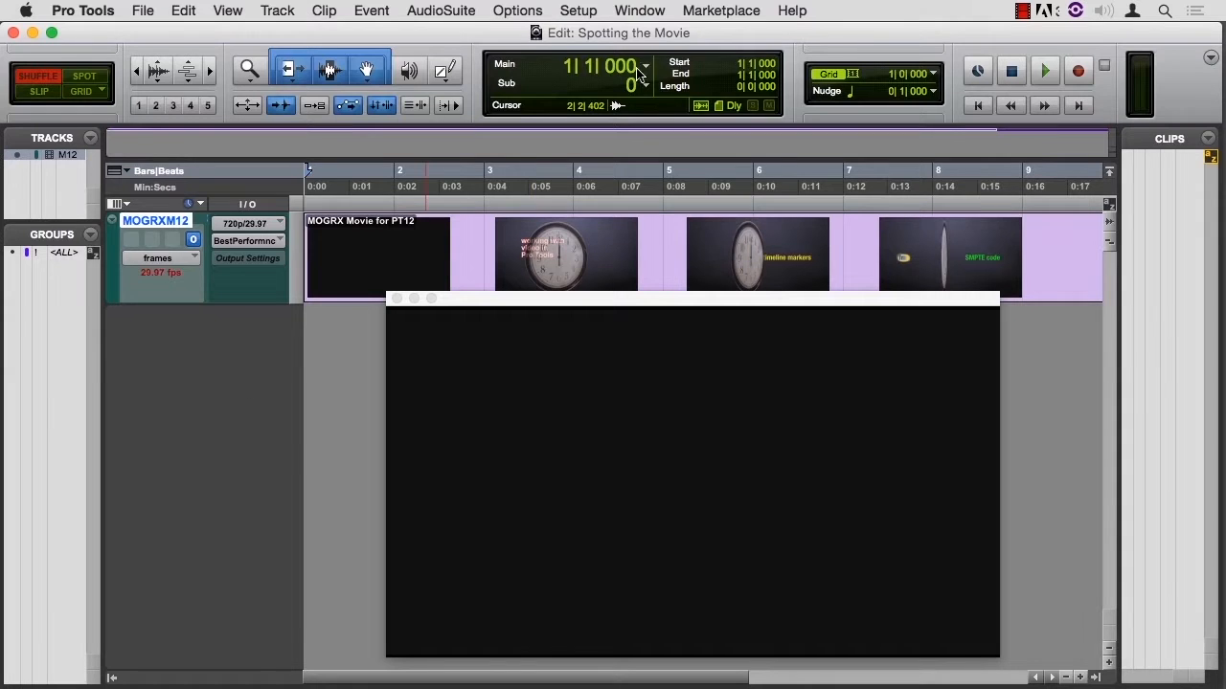
# - Switch the main counter to Timecode so the counter and ruler read in timecode
pyautogui.click(644, 67)
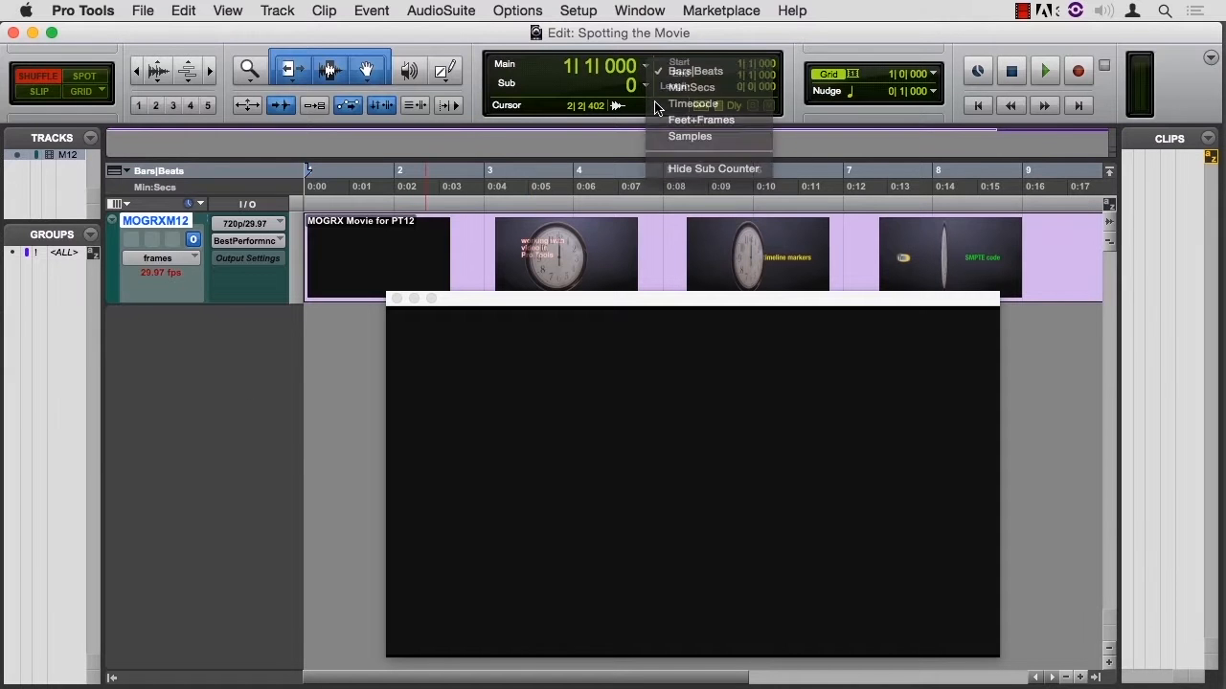
pyautogui.click(693, 103)
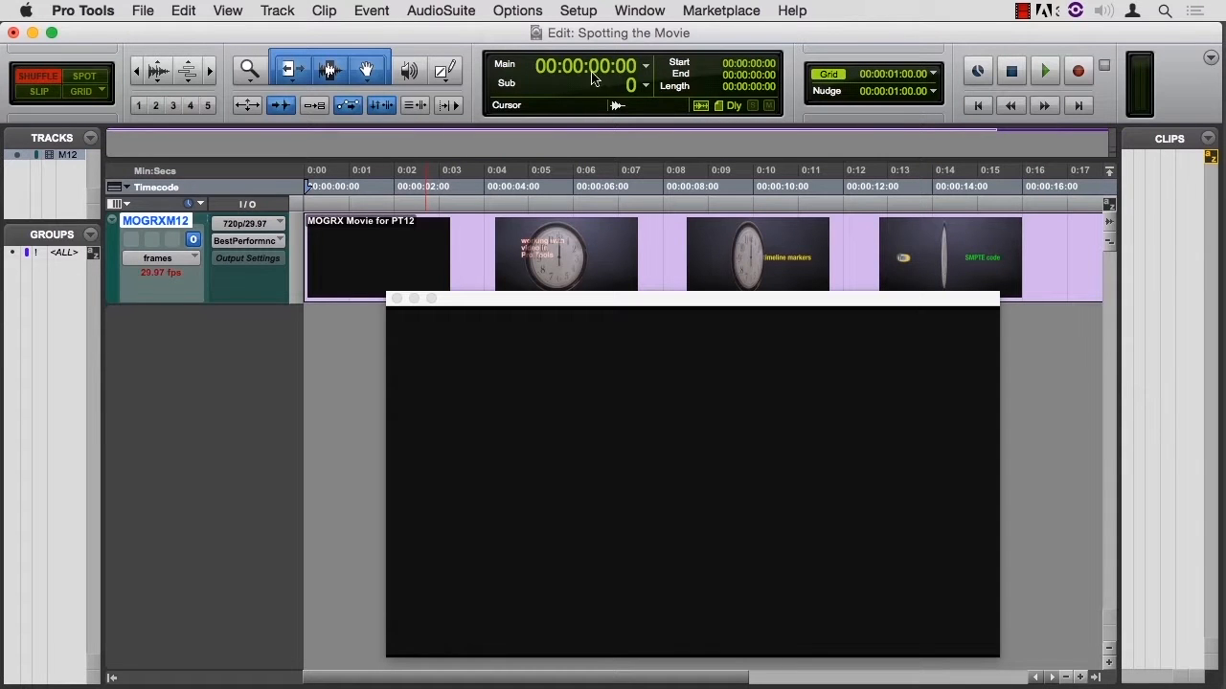
pyautogui.moveTo(558, 86)
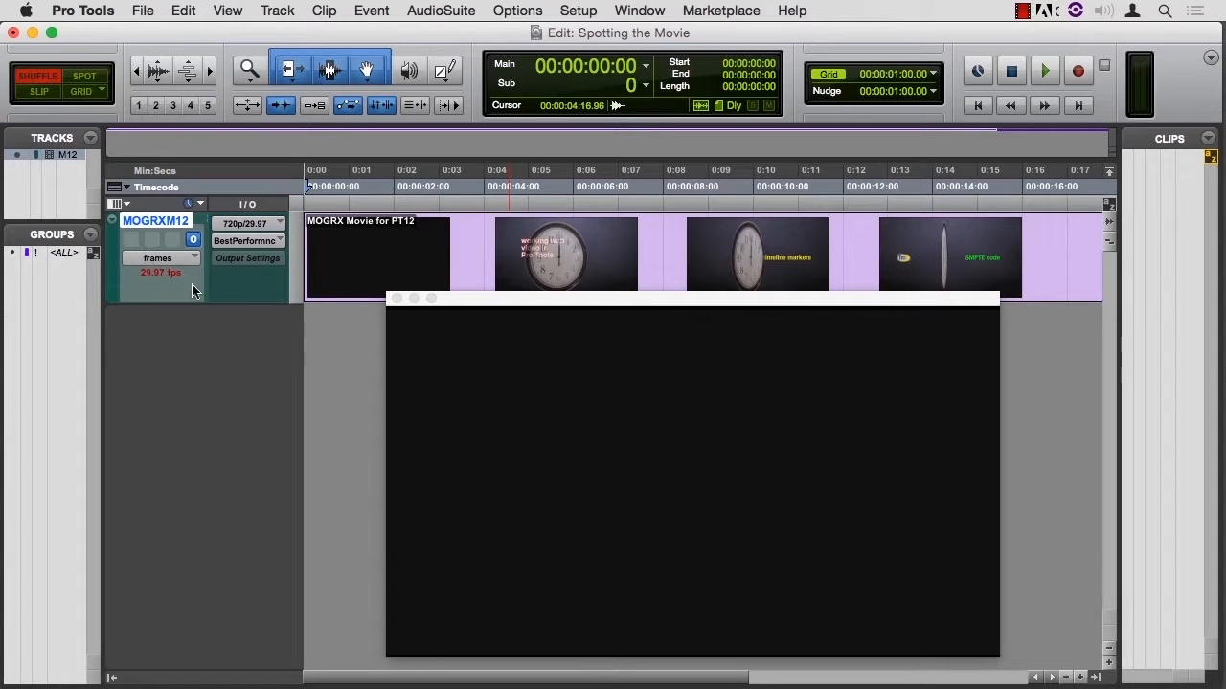
pyautogui.click(638, 11)
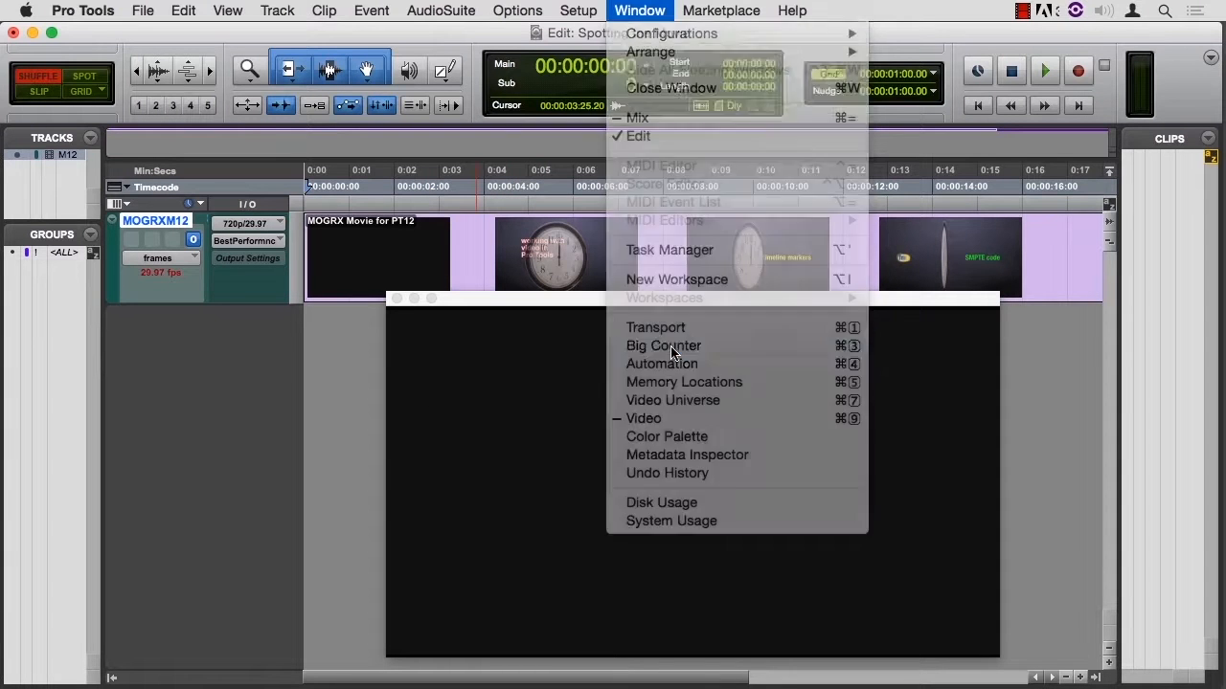
# - Show the Big Counter and confirm it reads Timecode 00:00:00:00
pyautogui.click(663, 345)
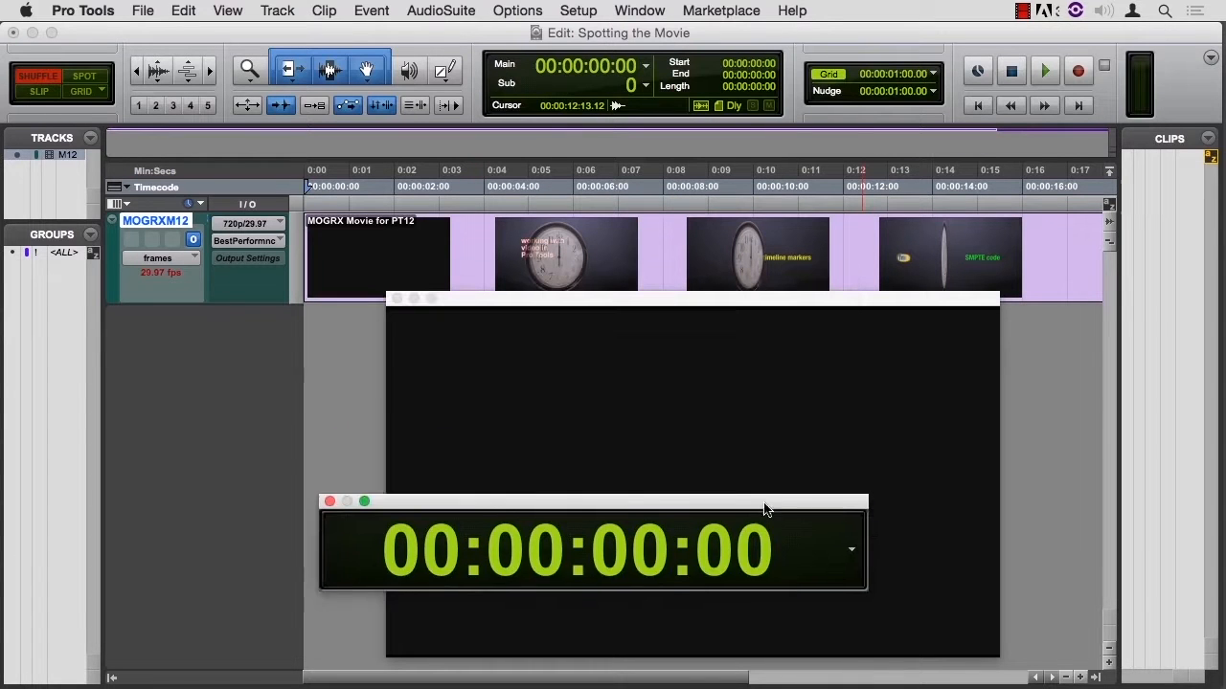
pyautogui.click(851, 548)
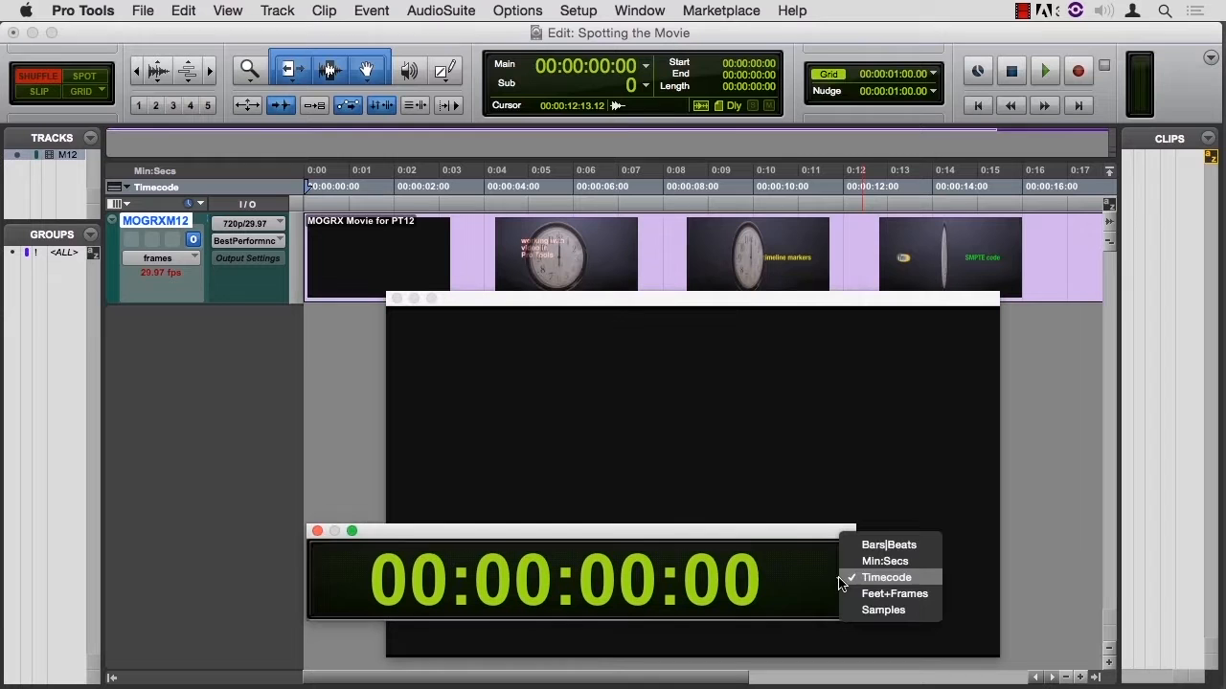
pyautogui.moveTo(812, 584)
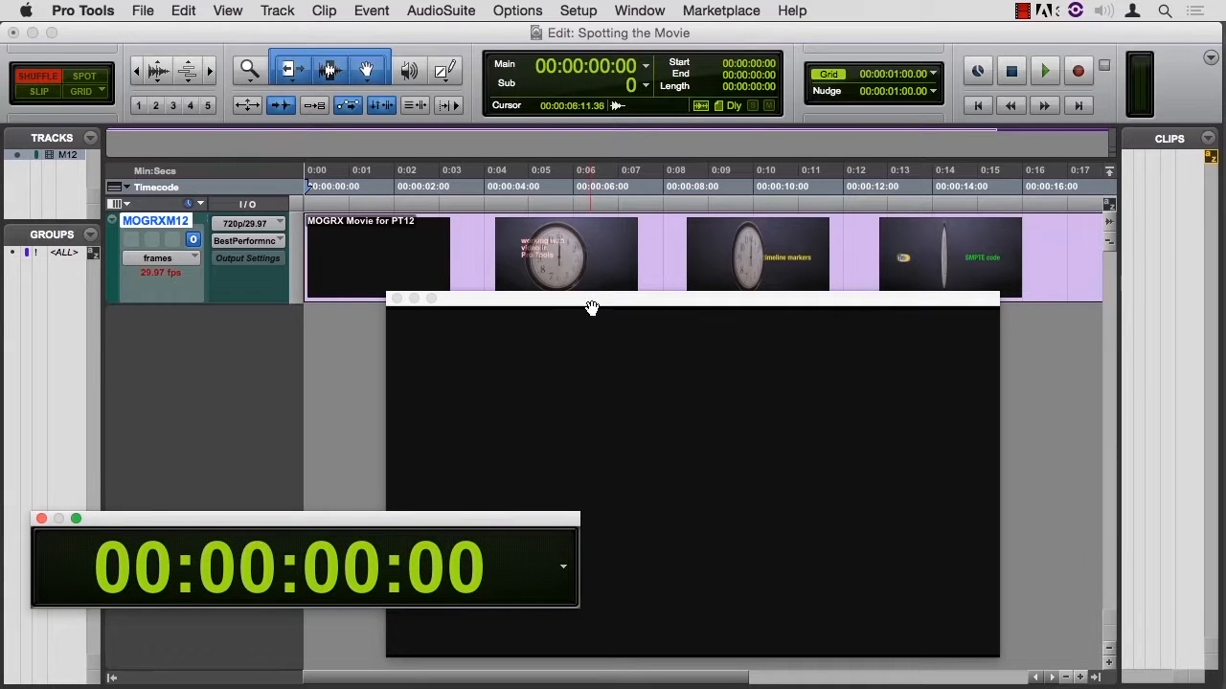
# - Move the Video window to the right of the Big Counter so they no longer overlap
pyautogui.moveTo(590, 298); pyautogui.dragTo(722, 309)
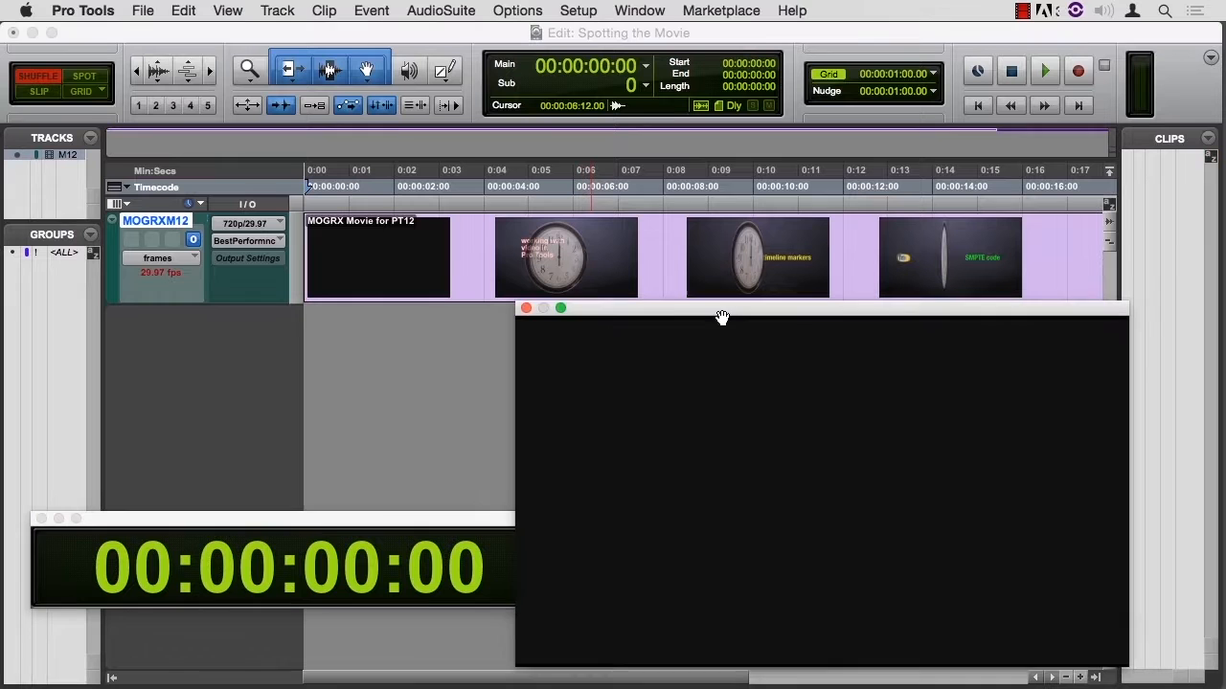
pyautogui.click(1042, 69)
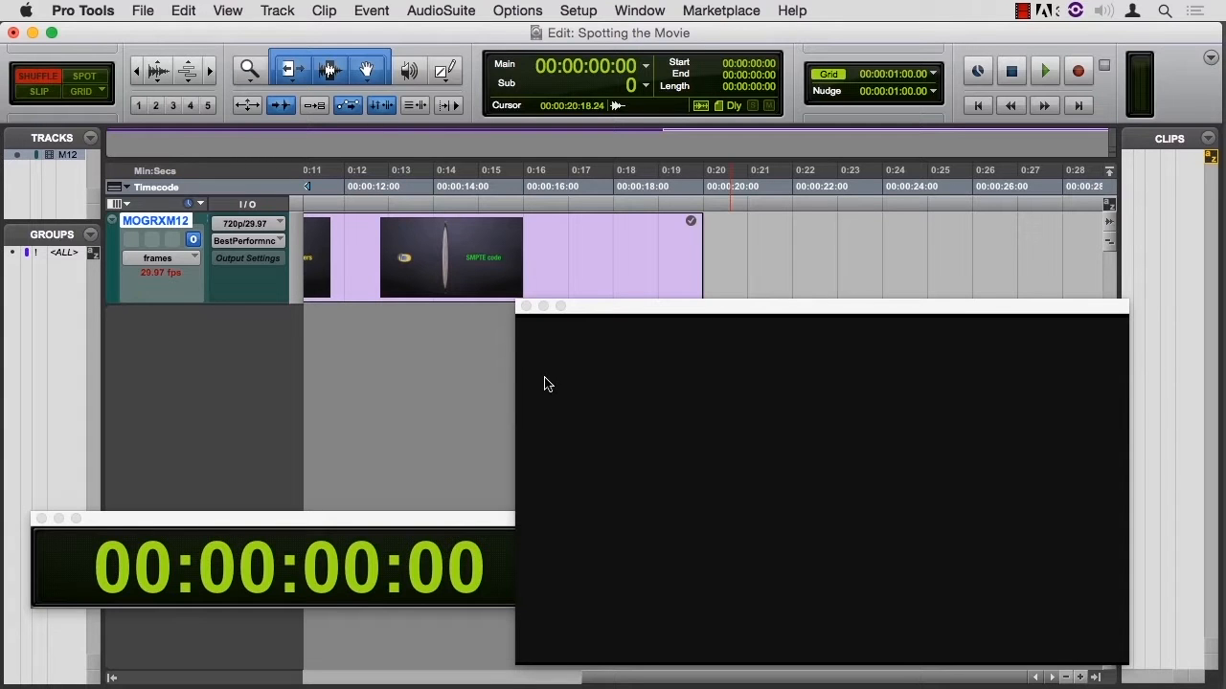
pyautogui.moveTo(663, 381)
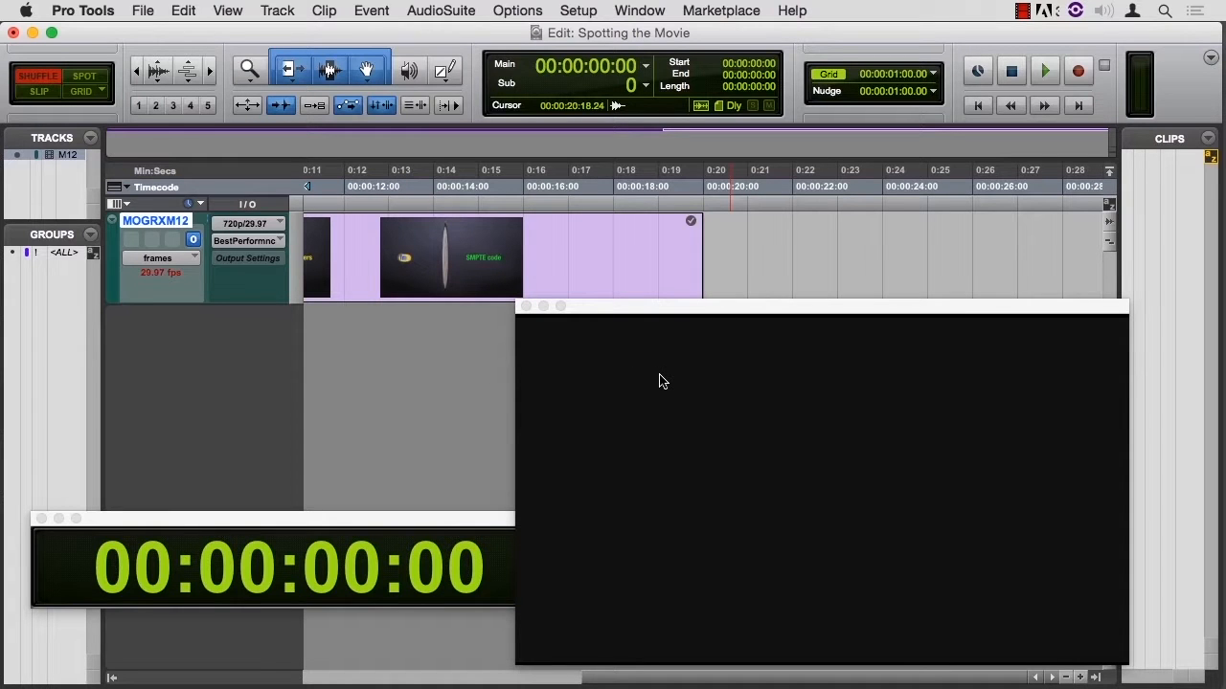
pyautogui.moveTo(517, 317)
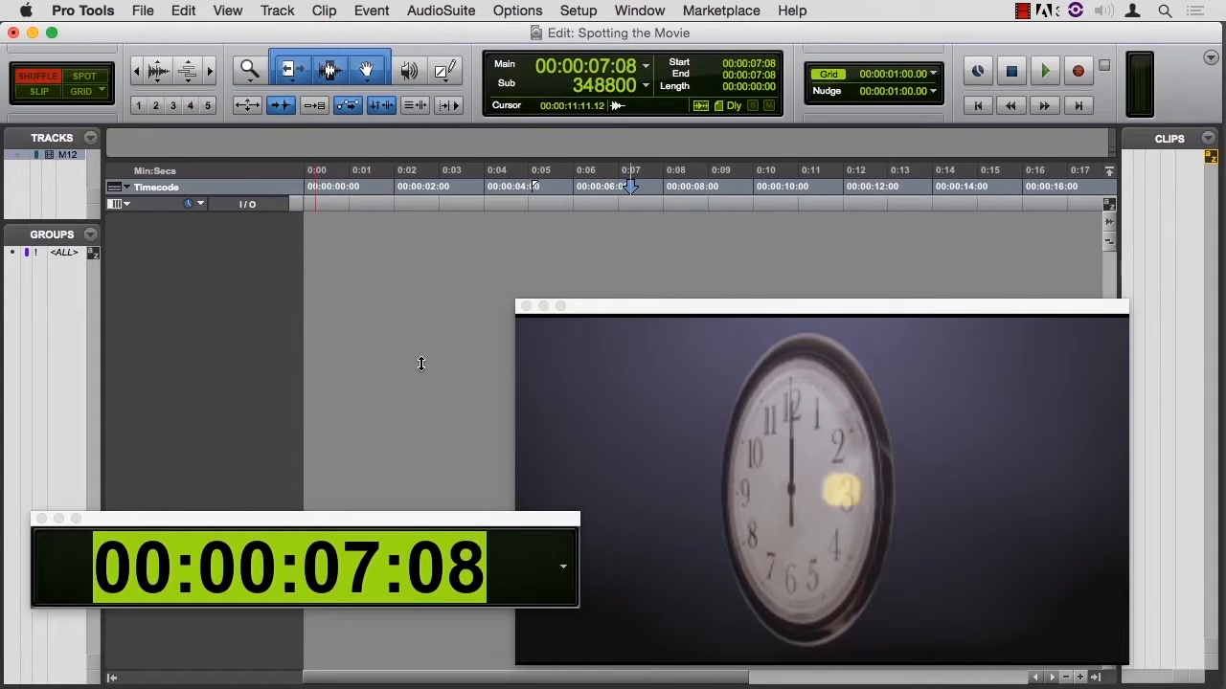
# - Stop playback at 00:00:07:15, the frame where text appears beside the clock
pyautogui.click(1040, 69)
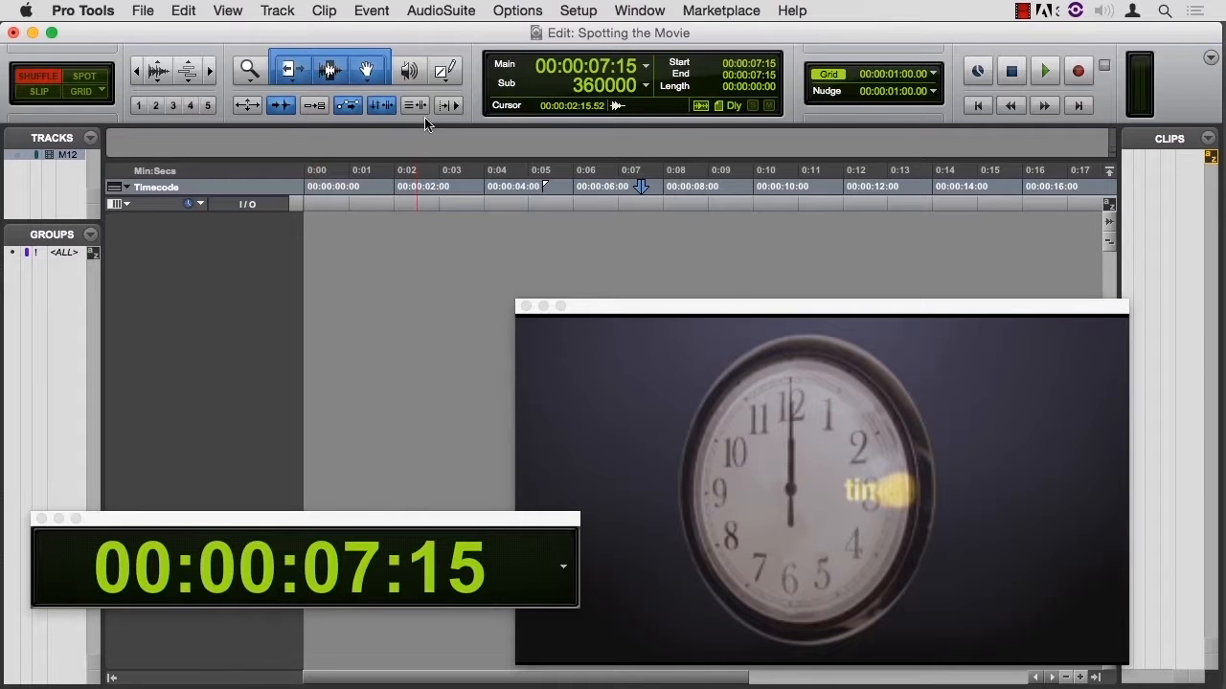
pyautogui.moveTo(448, 109)
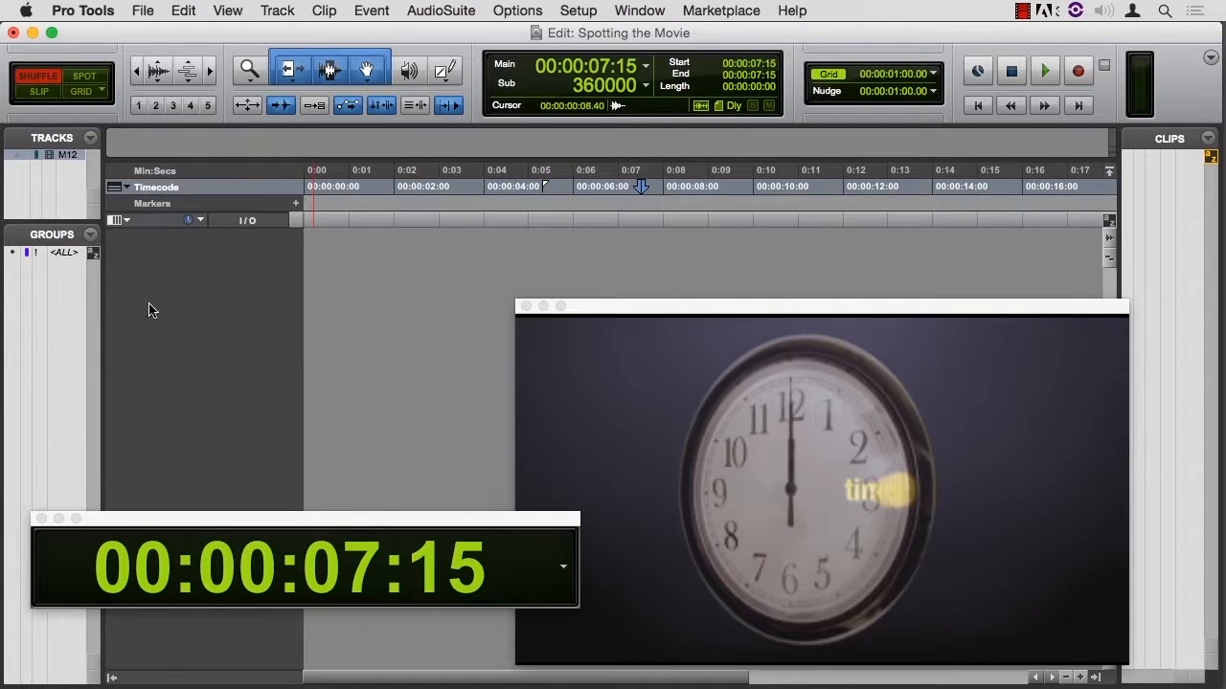
# - Add a memory location named 'timeline' at the current position
pyautogui.click(295, 203)
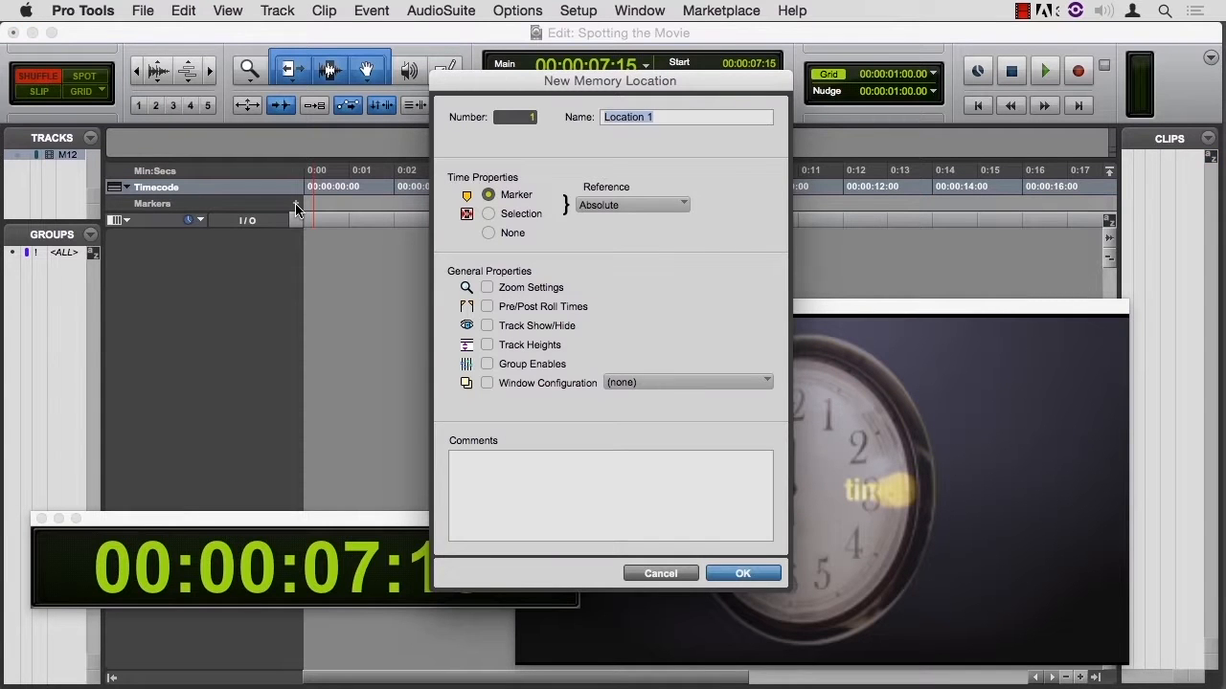
pyautogui.write('timeline')
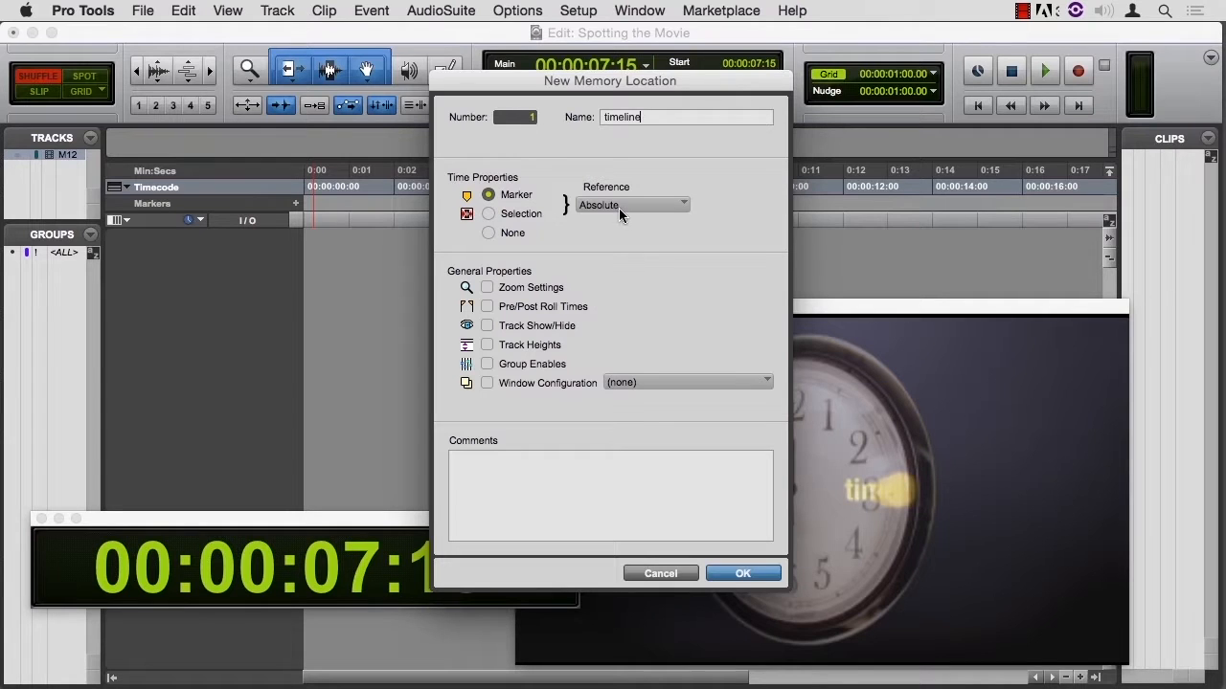
pyautogui.moveTo(616, 215)
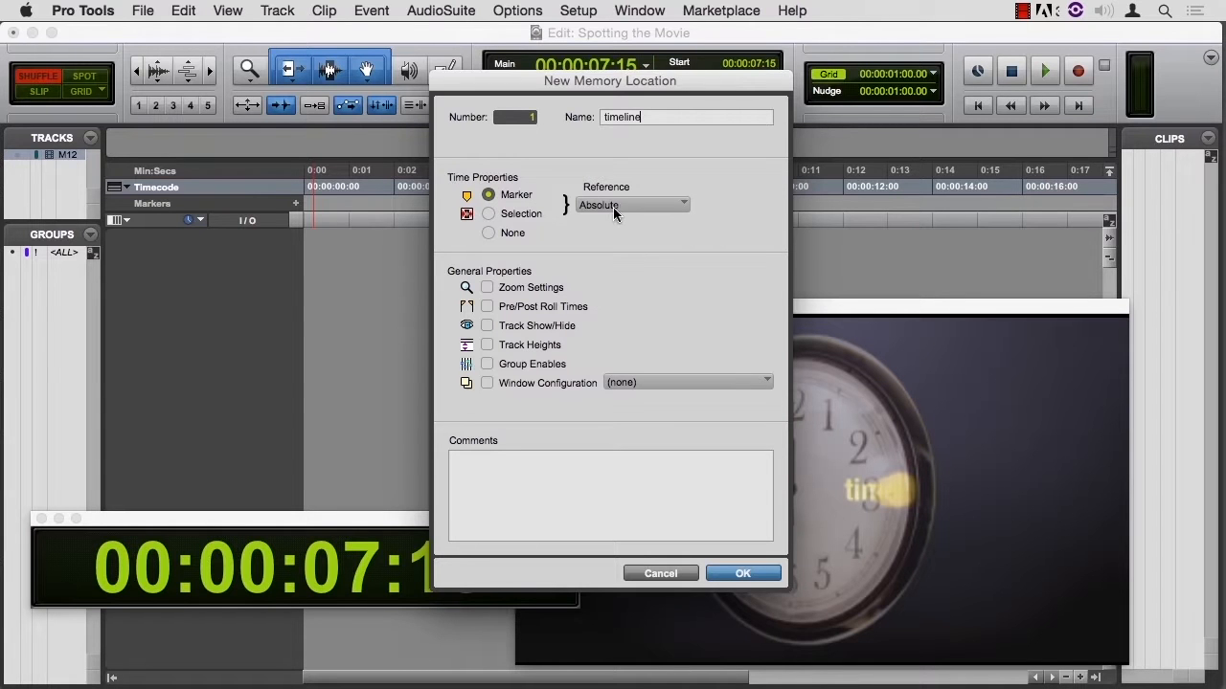
pyautogui.moveTo(628, 279)
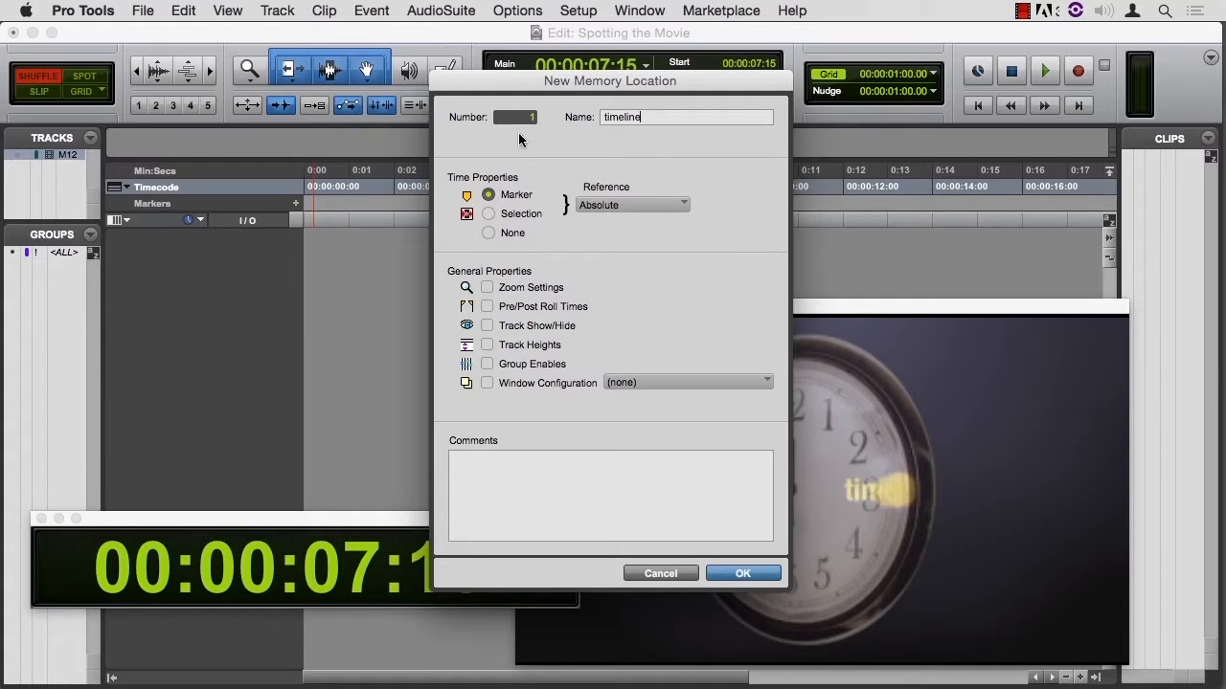
pyautogui.click(743, 572)
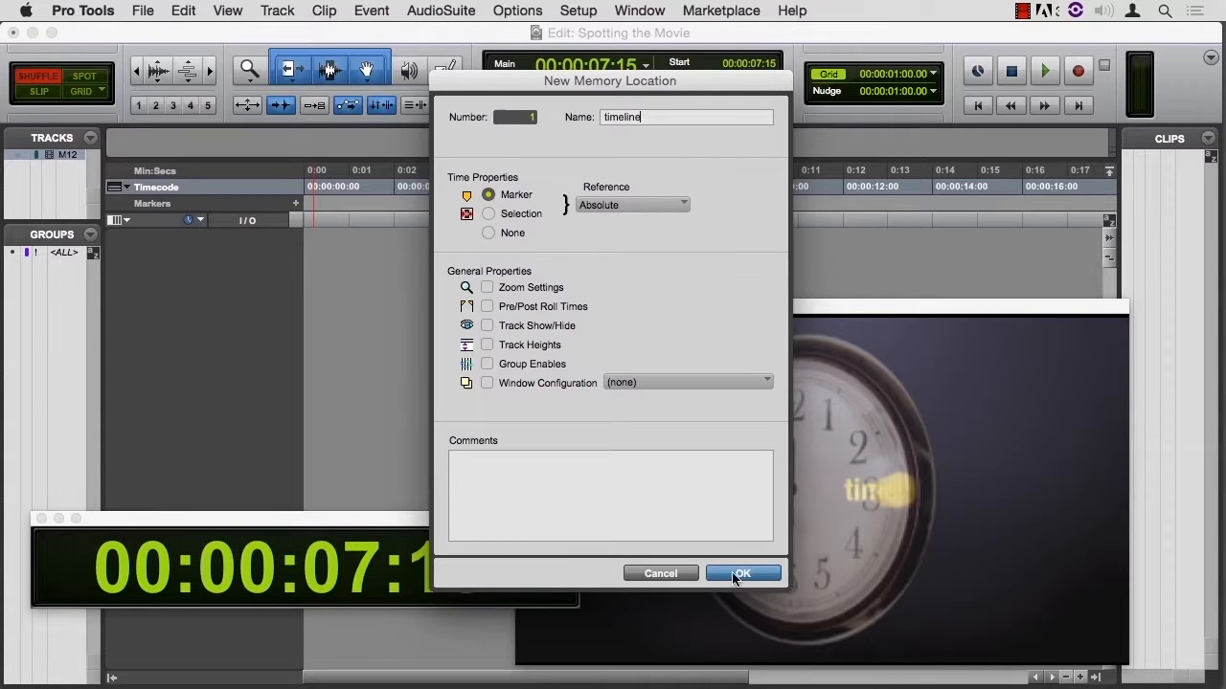
pyautogui.click(743, 572)
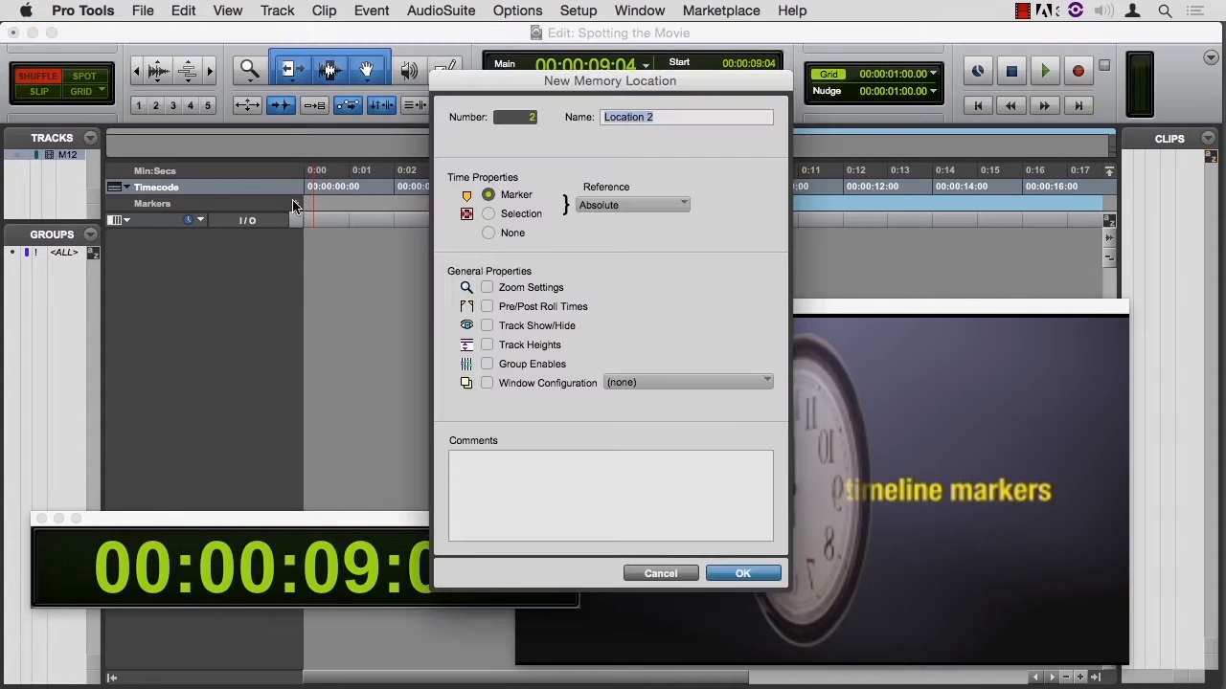
# - Add 'clip' and 'SMPTE' markers at their graphic events on the Markers ruler
pyautogui.write('cli')
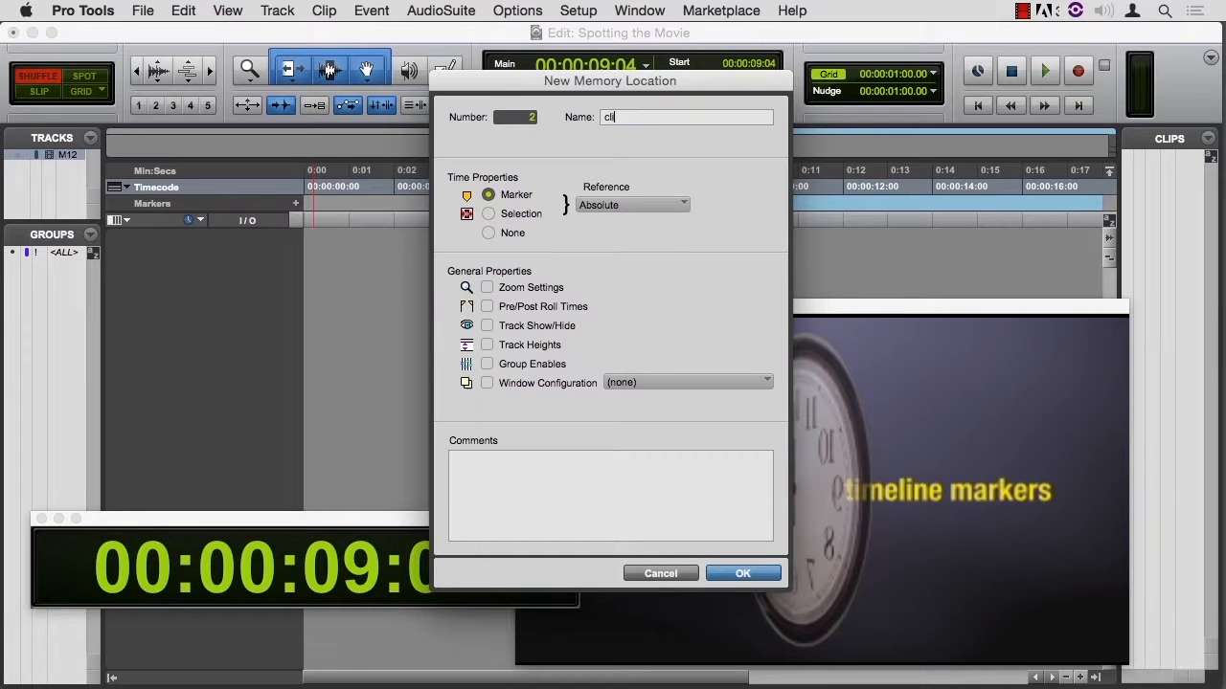
pyautogui.click(743, 573)
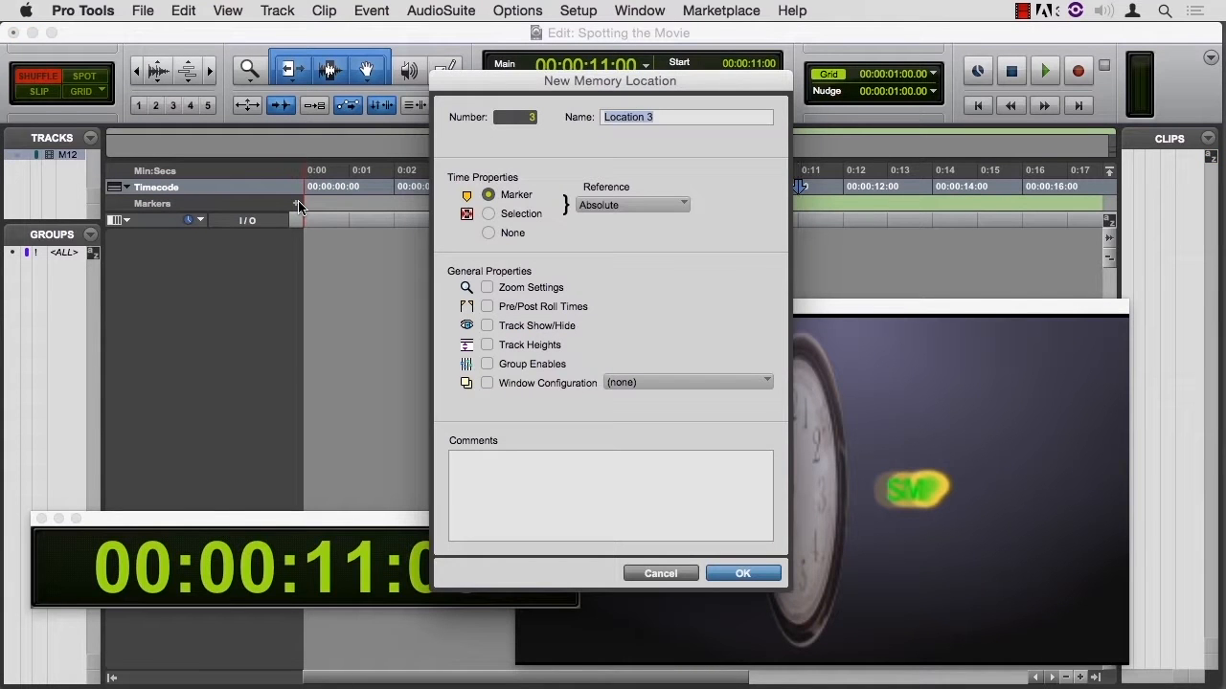
pyautogui.write('SMPTE')
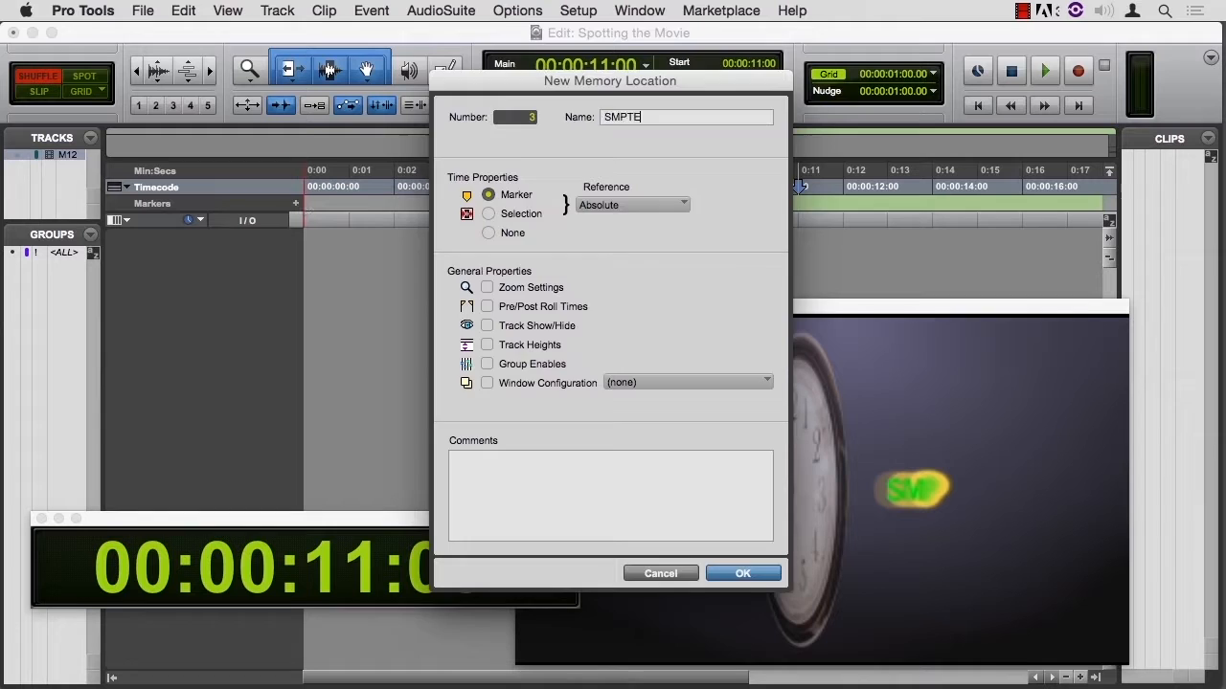
pyautogui.click(743, 572)
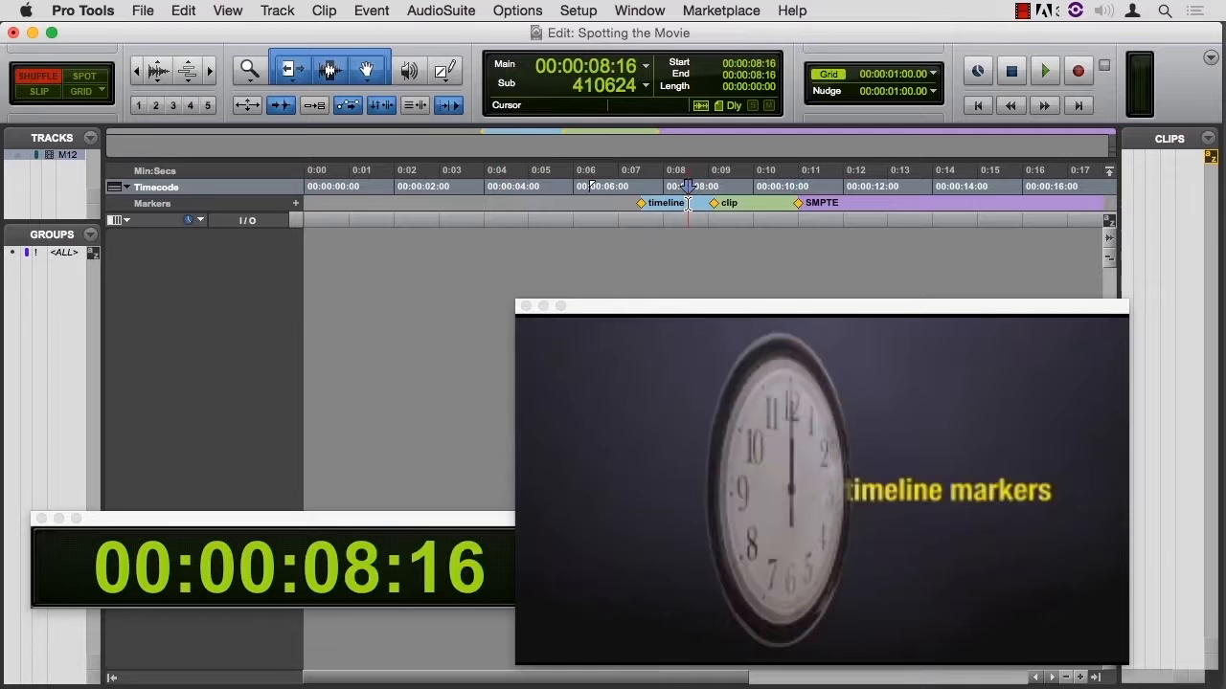
# - Add a 'frame' marker at the next graphic event, then cancel an unwanted extra marker
pyautogui.click(1040, 73)
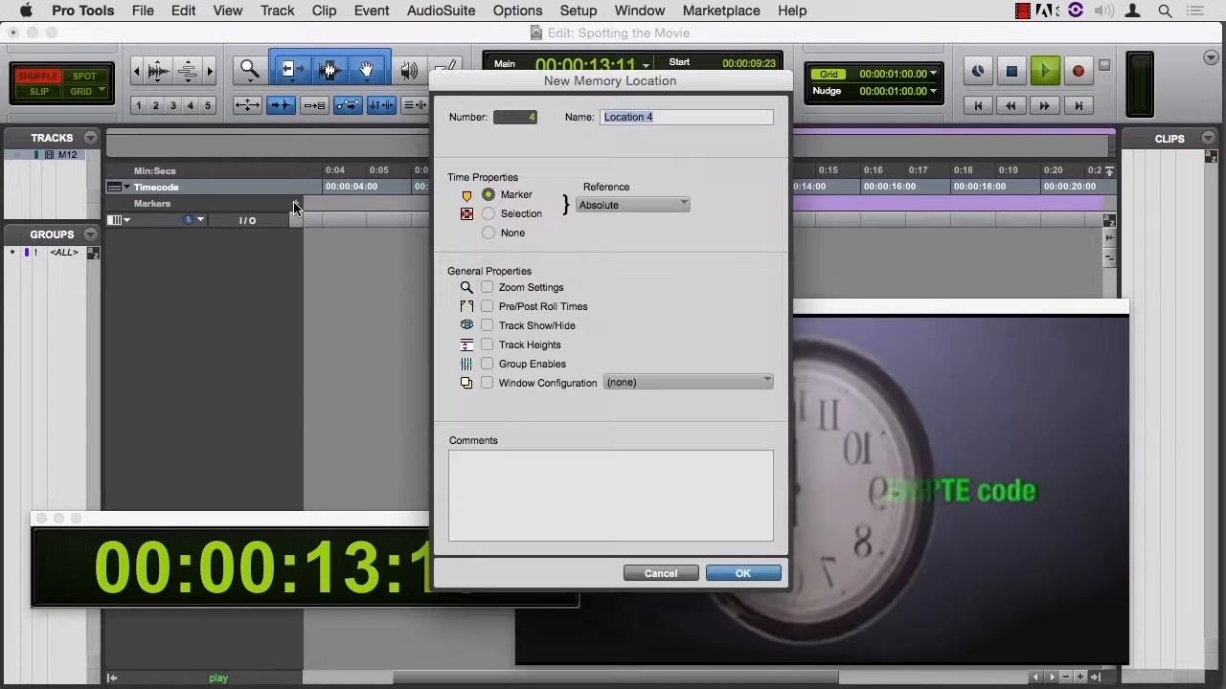
pyautogui.write('fram')
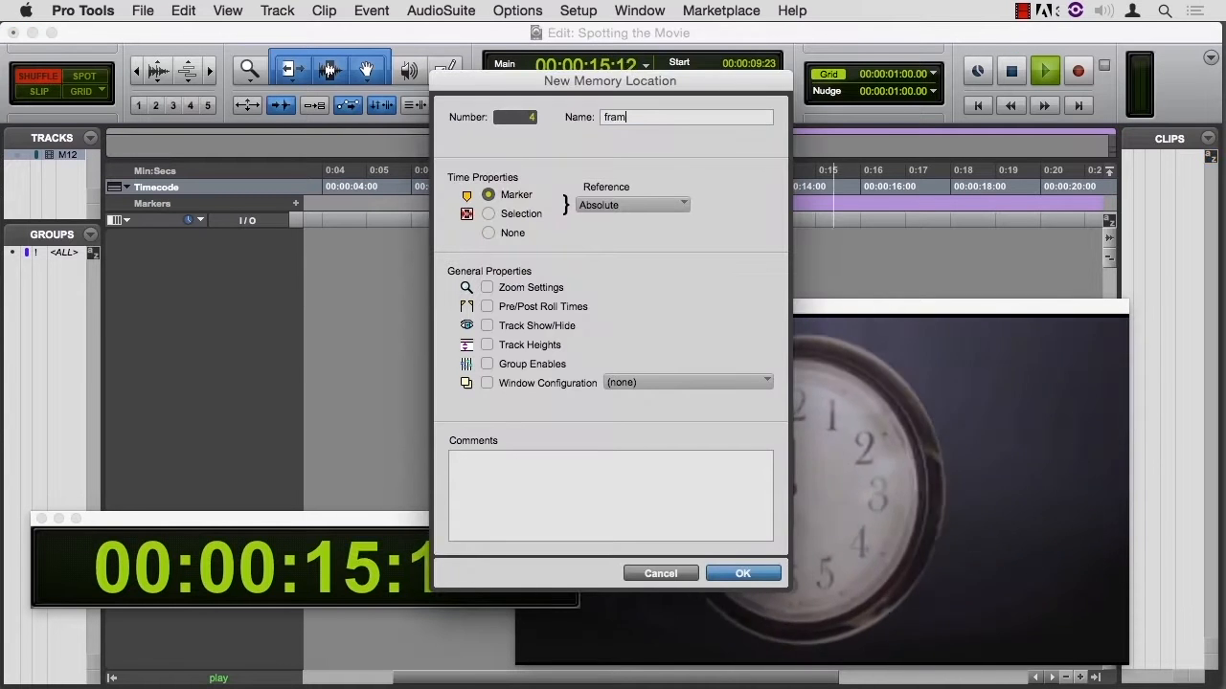
pyautogui.click(743, 573)
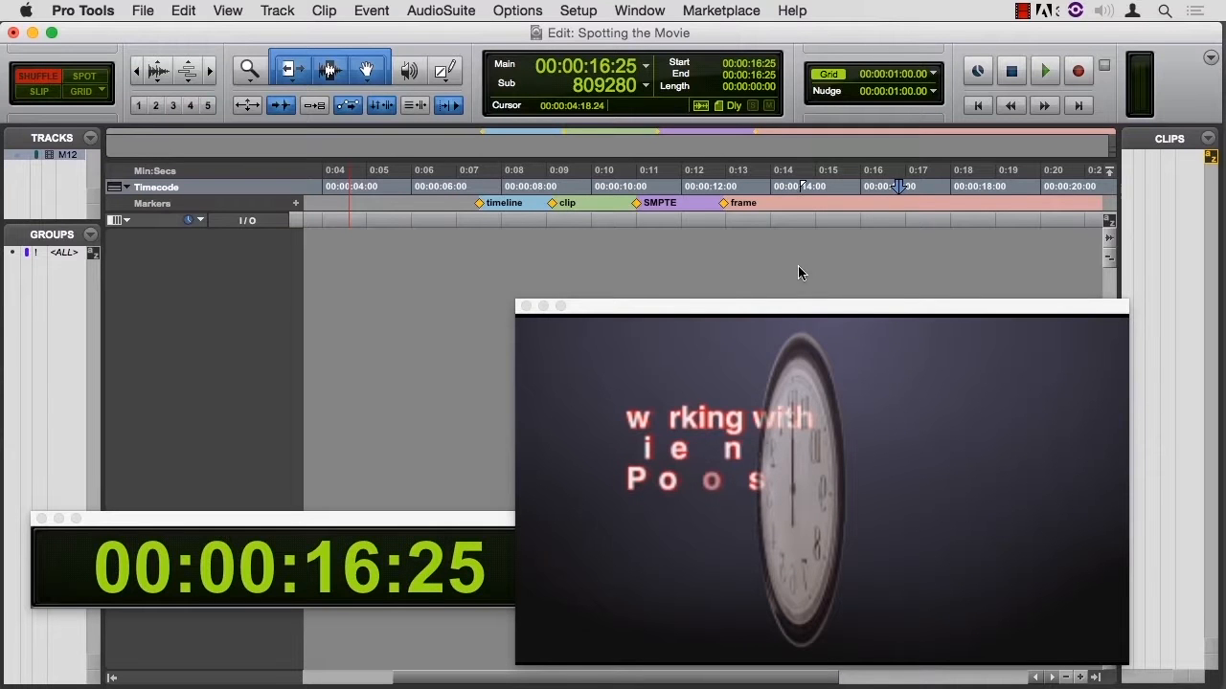
pyautogui.click(724, 203)
pyautogui.write('dont like')
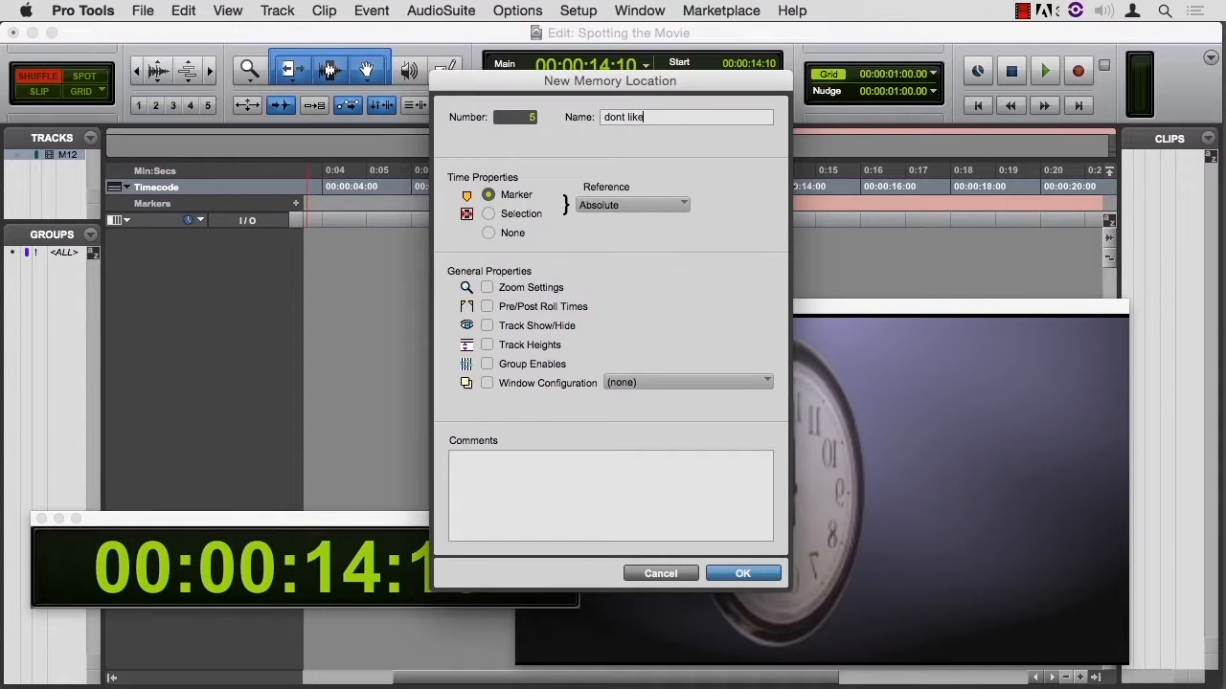
pyautogui.click(743, 573)
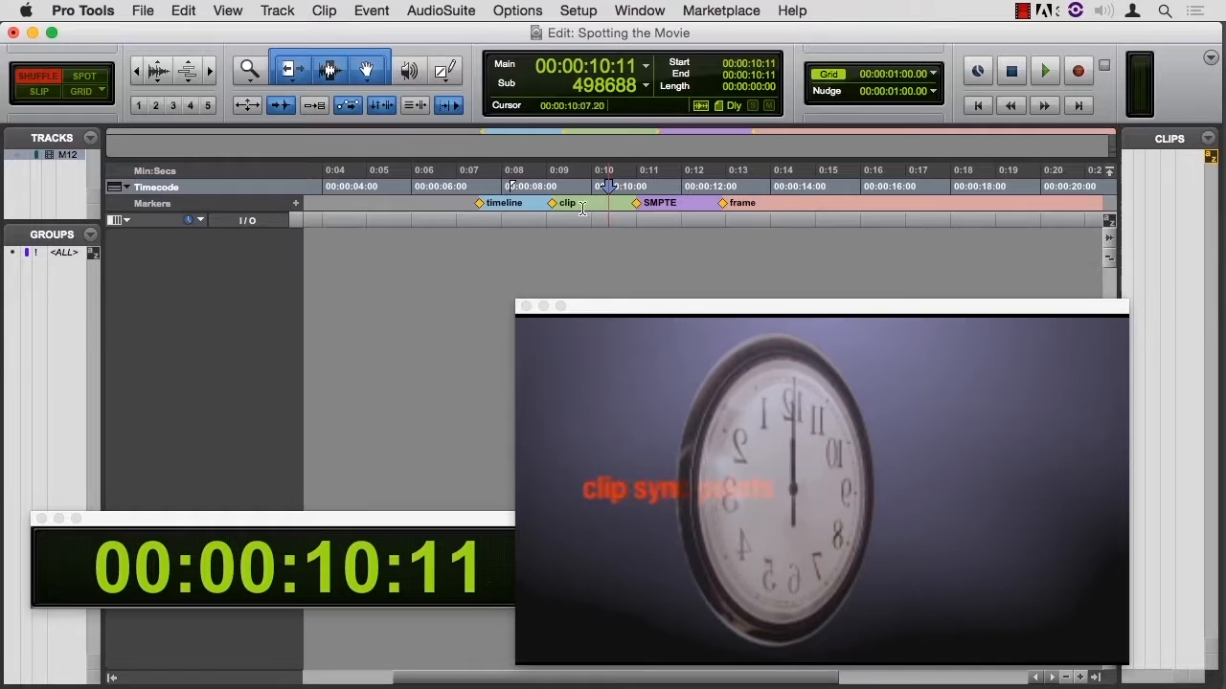
# - Add a short-named marker referenced to Bar|Beat near ten seconds, between clip and SMPTE
pyautogui.click(295, 203)
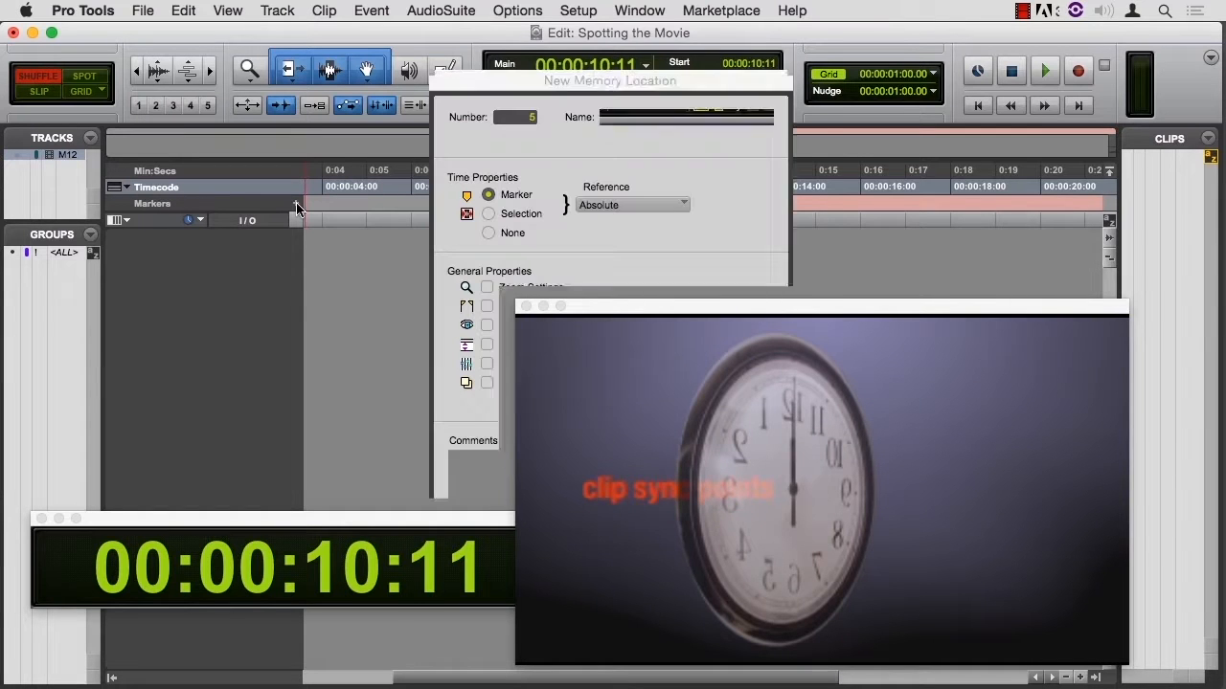
pyautogui.click(632, 203)
pyautogui.write('B')
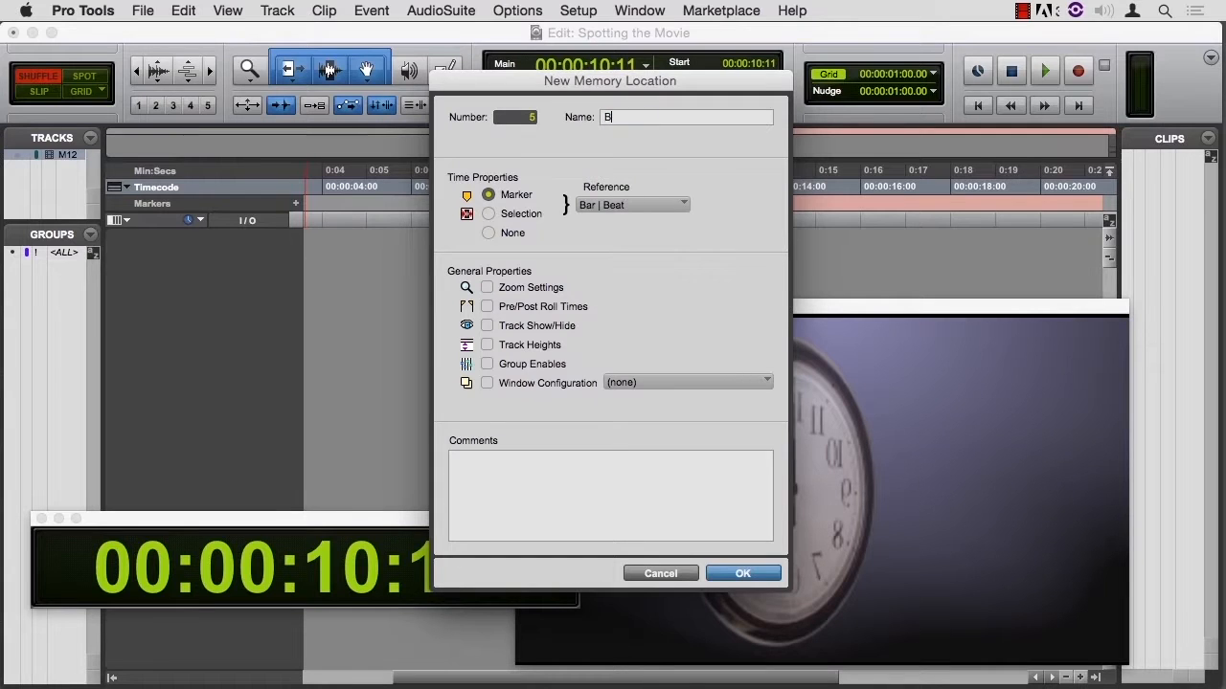
pyautogui.click(744, 573)
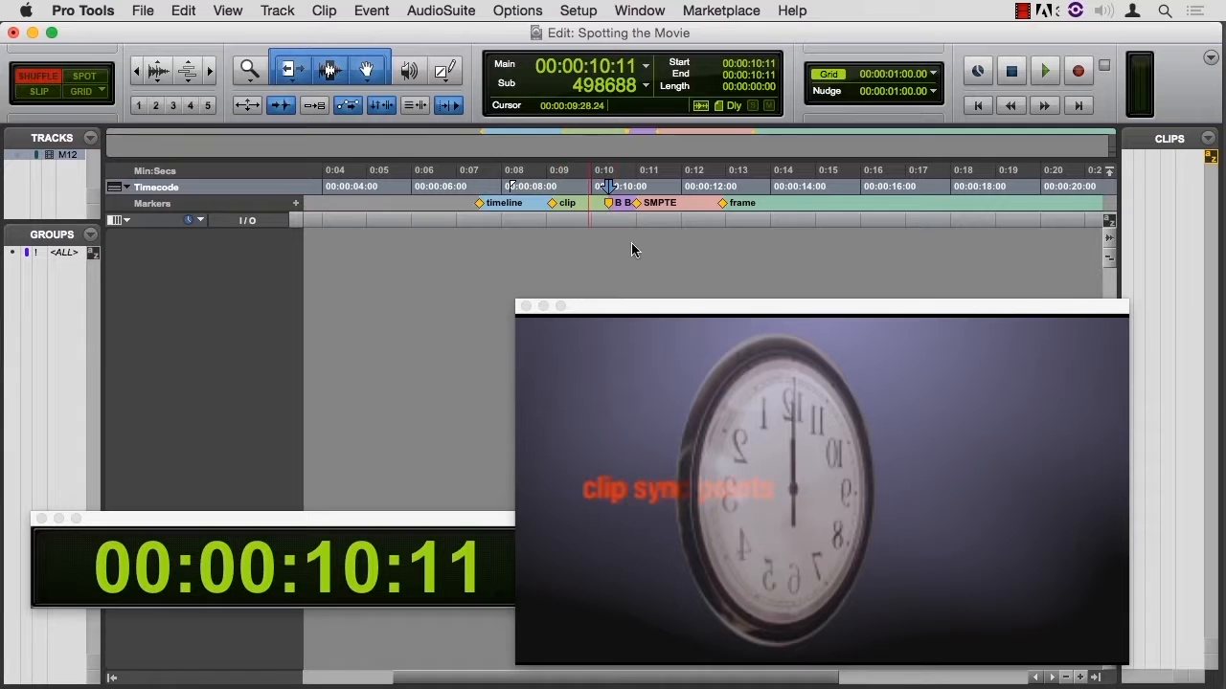
pyautogui.click(637, 12)
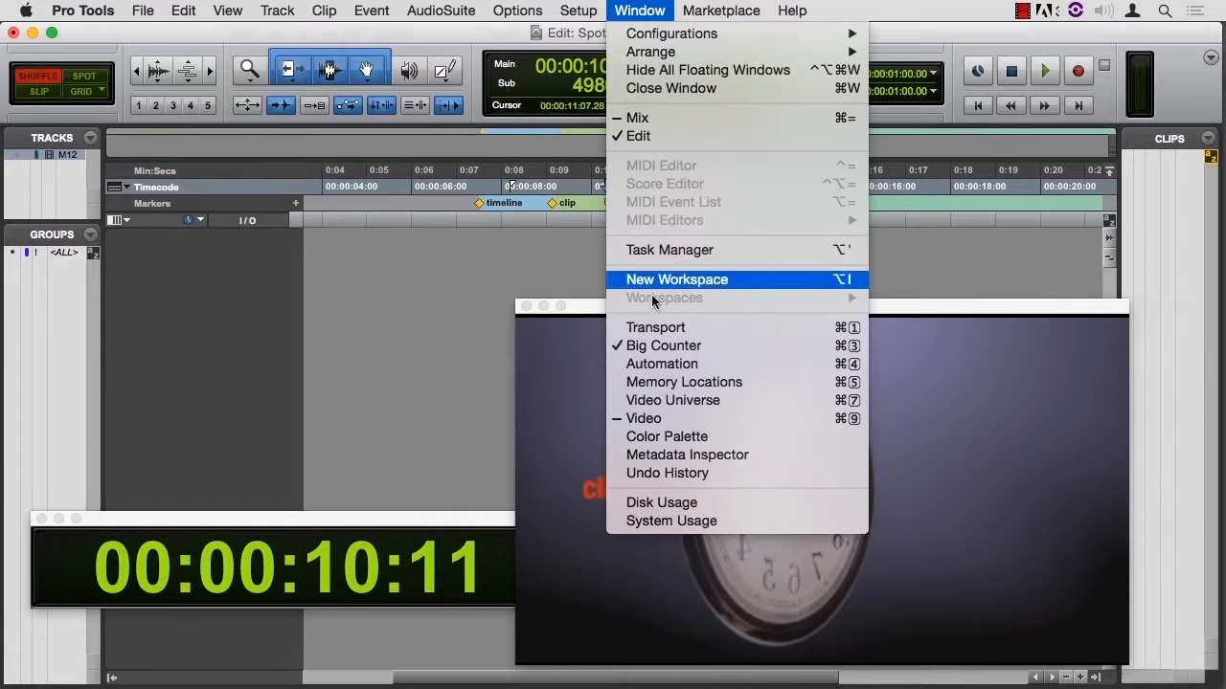
# - Show the Transport window
pyautogui.click(655, 326)
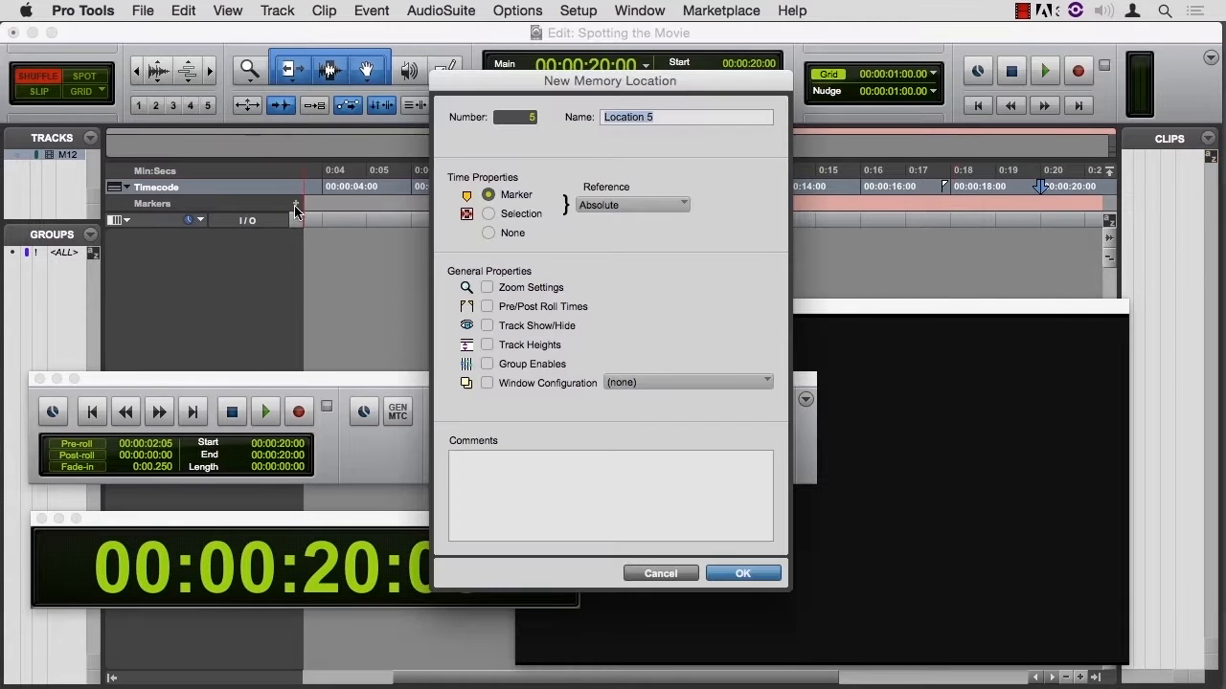
# - Name the new memory location 'E O P' at 00:00:20:00 and confirm it
pyautogui.write('E O')
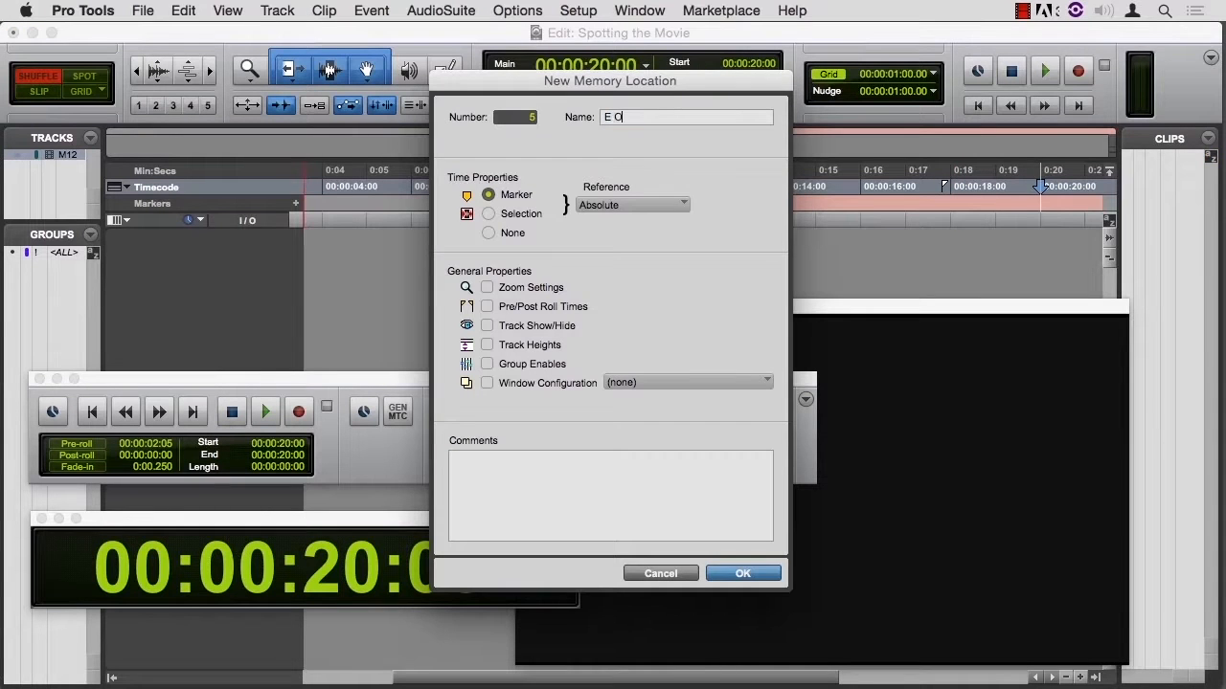
pyautogui.click(743, 573)
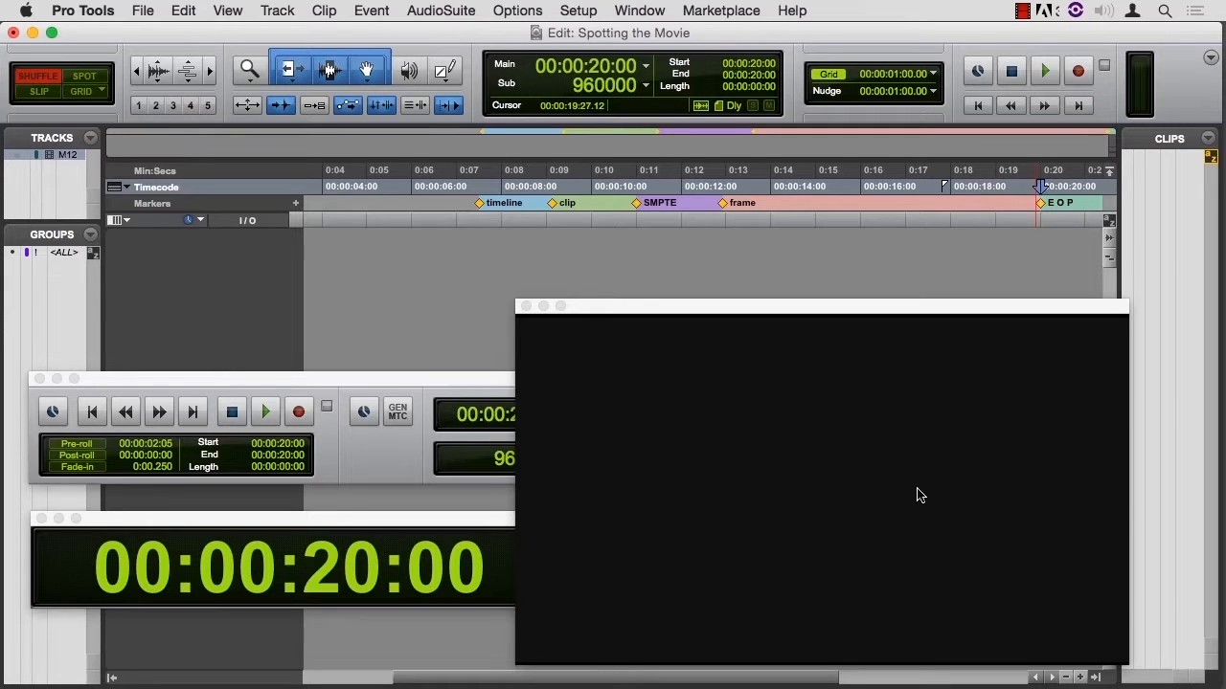
pyautogui.moveTo(890, 482)
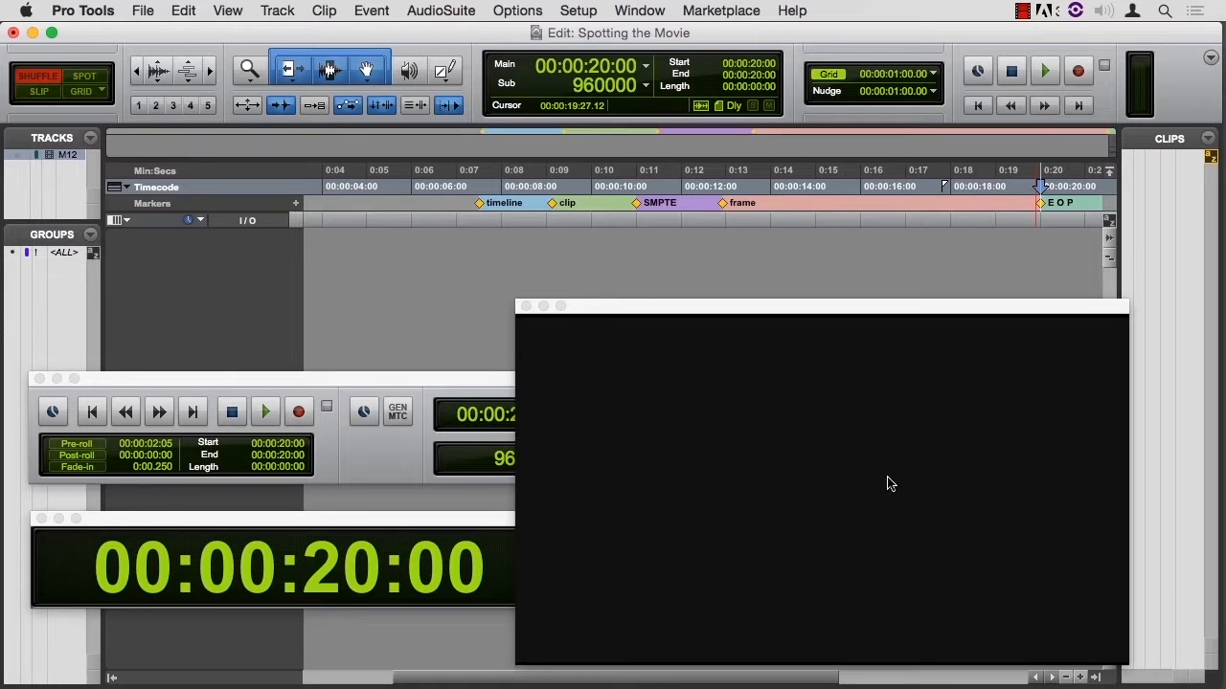